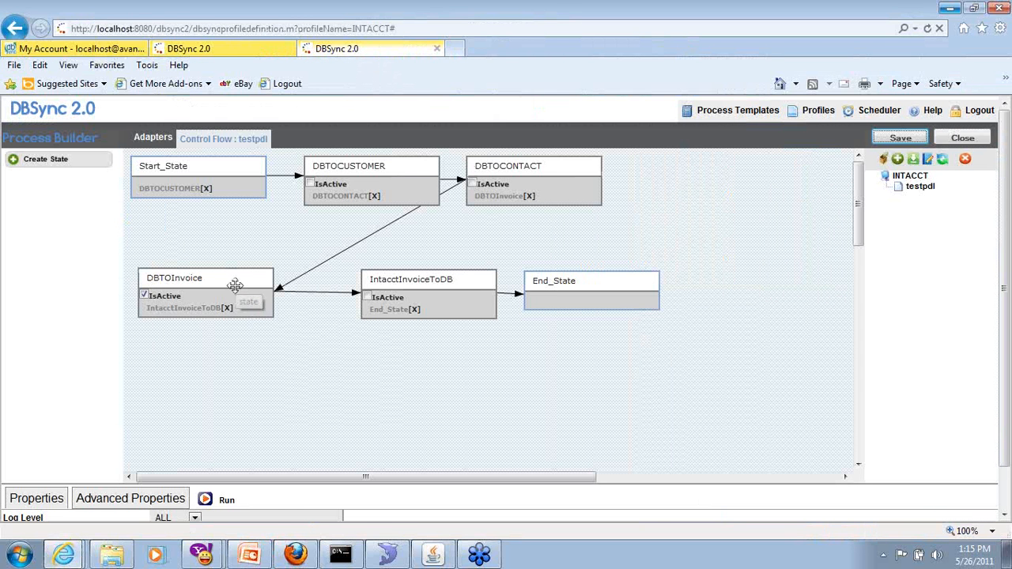
Open Dataflow from the DBTOInvoice state's context menu.
right_click(236, 285)
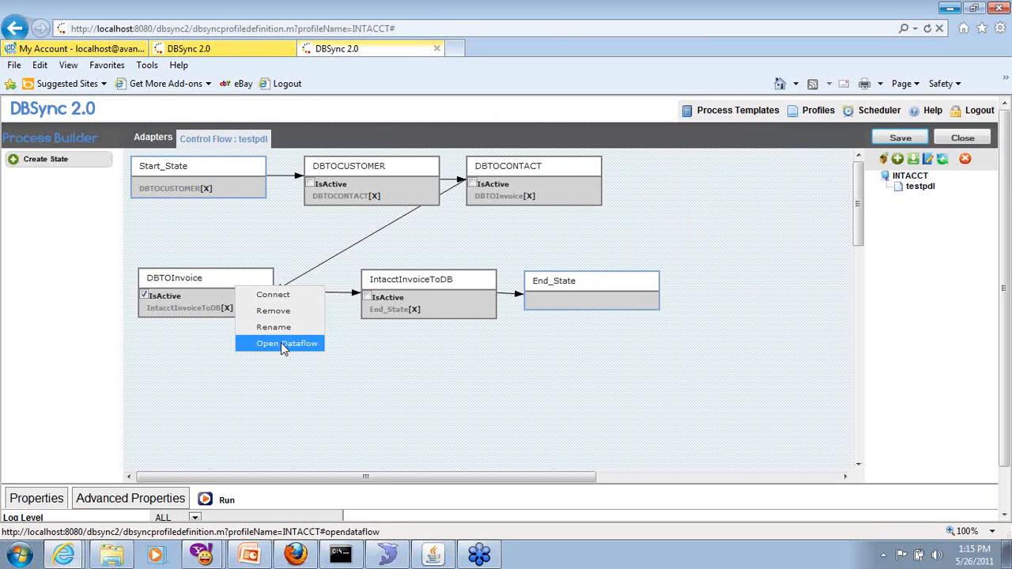
click(286, 344)
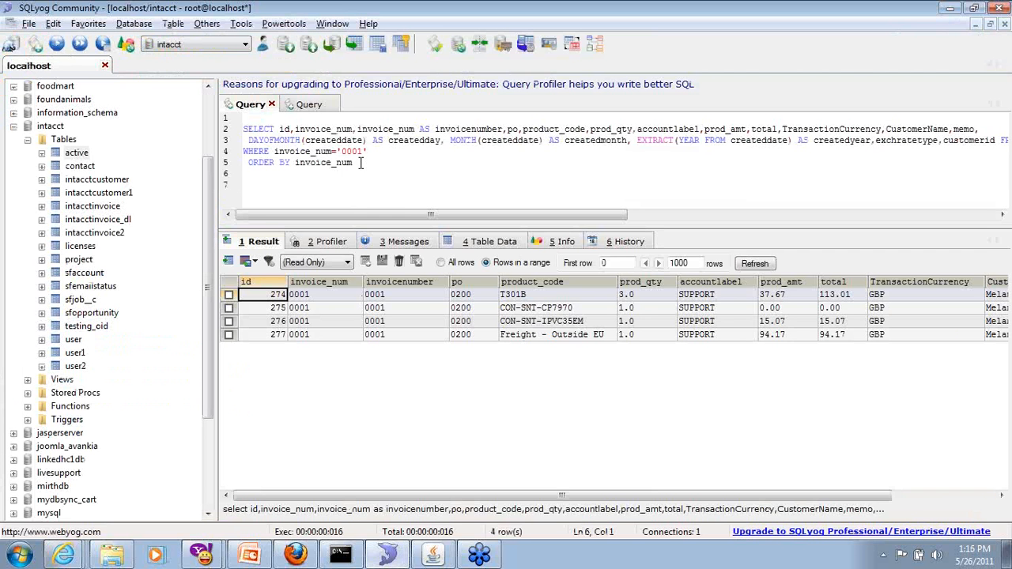
View the intacctinvoice query results for invoice_num '0001' in SQLyog.
double_click(316, 150)
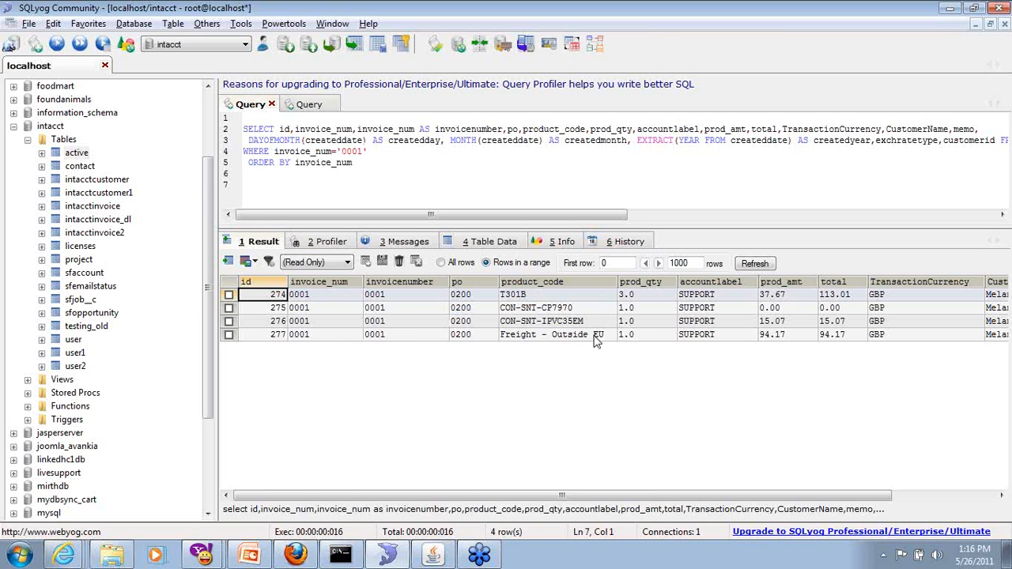
mouse_move(941, 18)
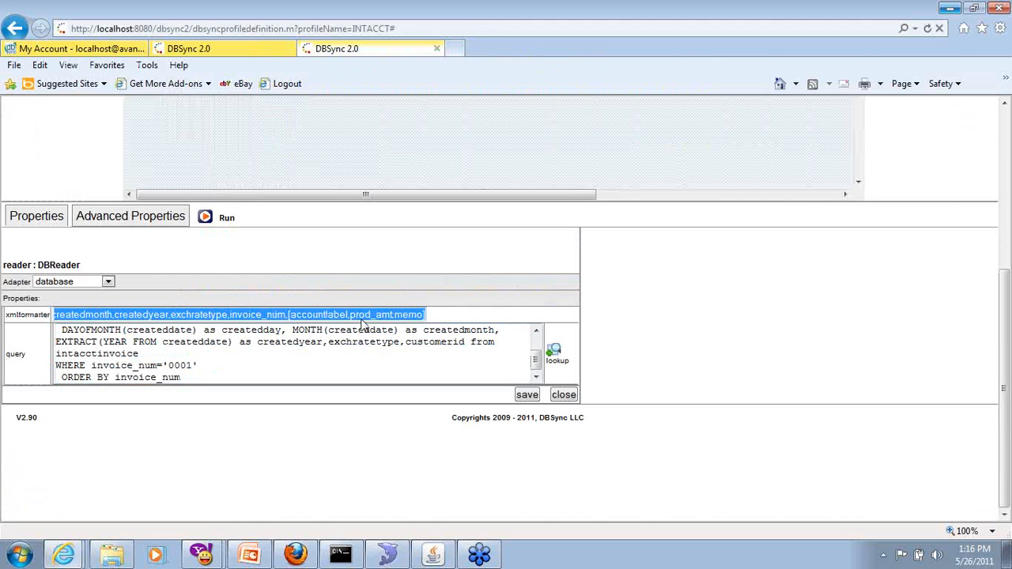
Inspect the DBReader's xmlformatter grouping fields and invoice query.
click(289, 315)
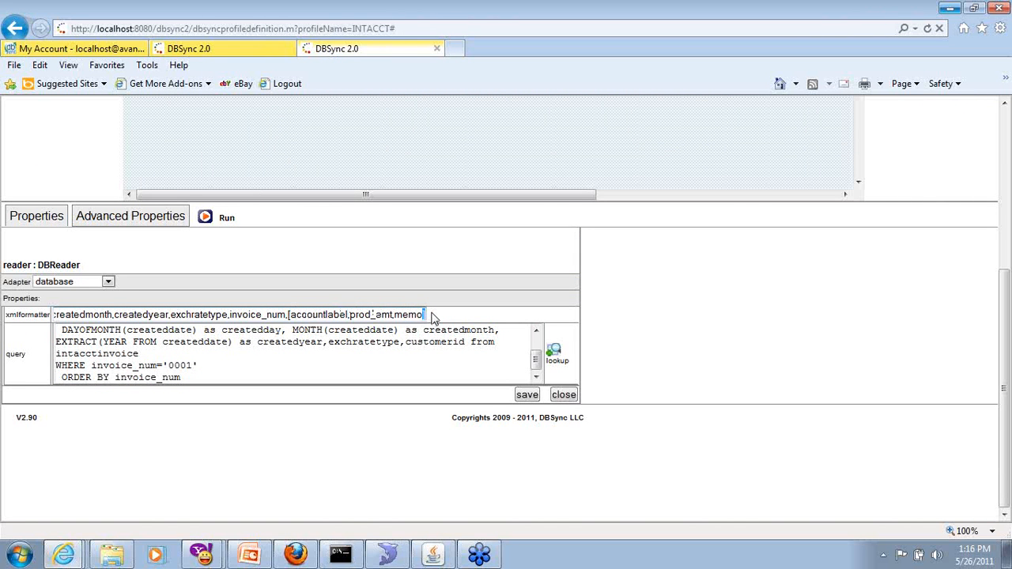
double_click(258, 314)
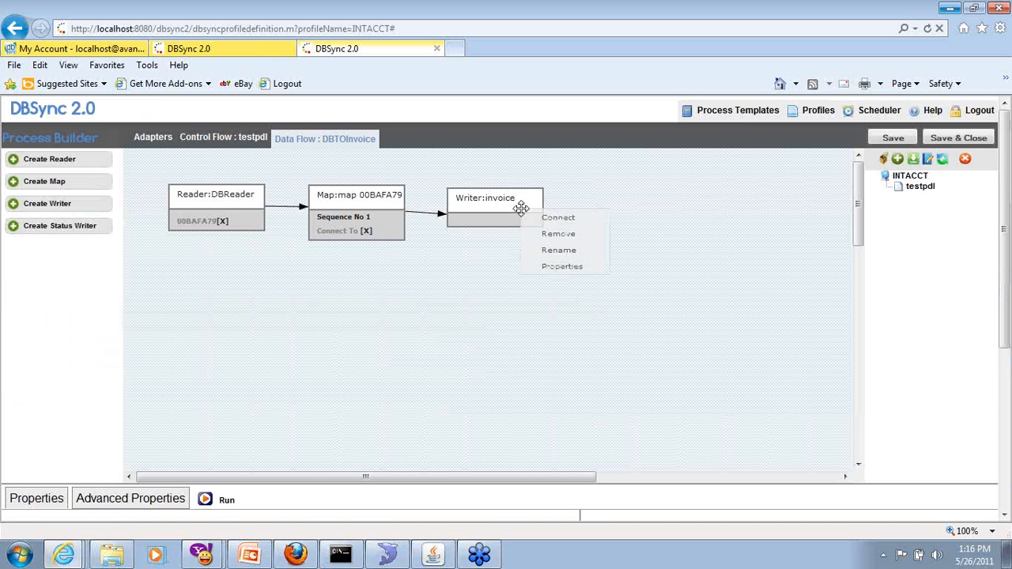
Review Writer:invoice properties: Adapter Intacct, table create_invoice, writetype insert.
click(562, 266)
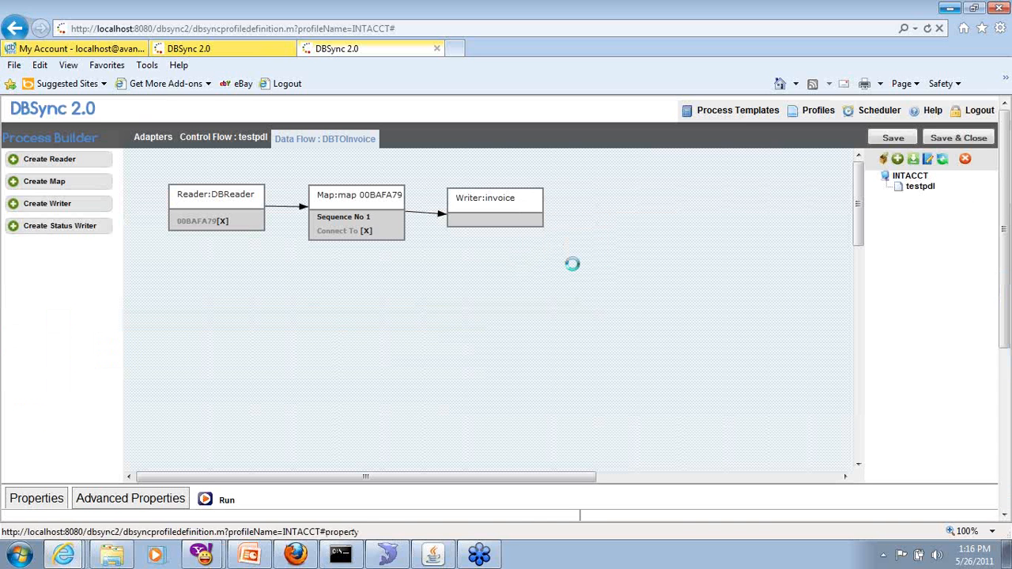
click(485, 198)
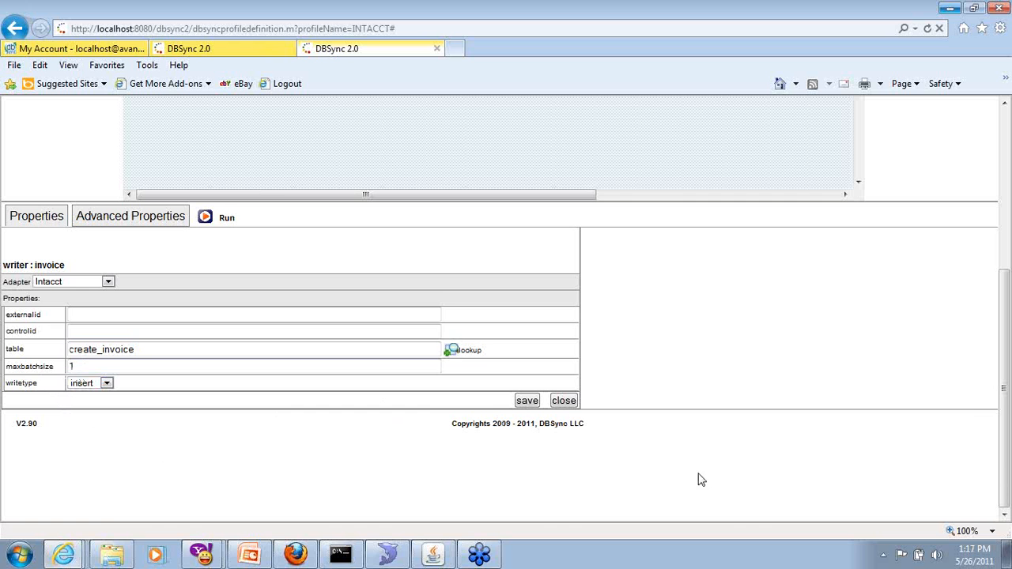
scroll(down, 3)
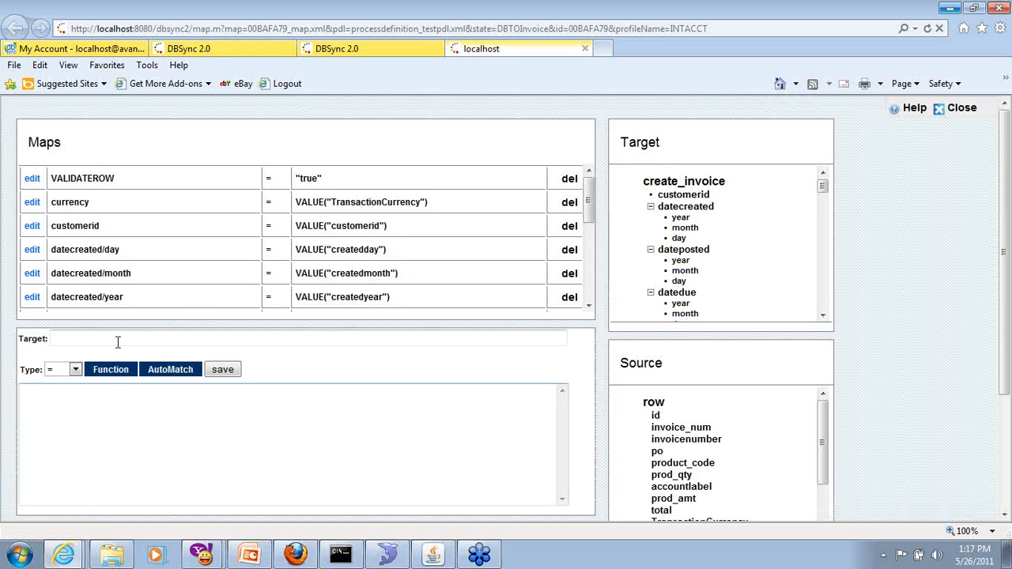
Review the currency, customerid and invoiceitems/lineitem loop mappings.
click(32, 202)
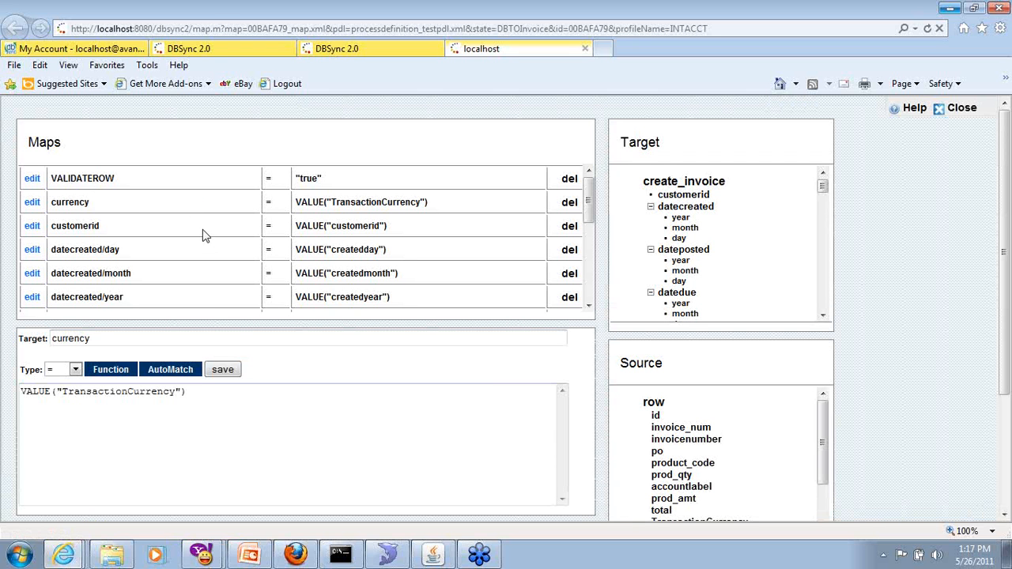
click(32, 225)
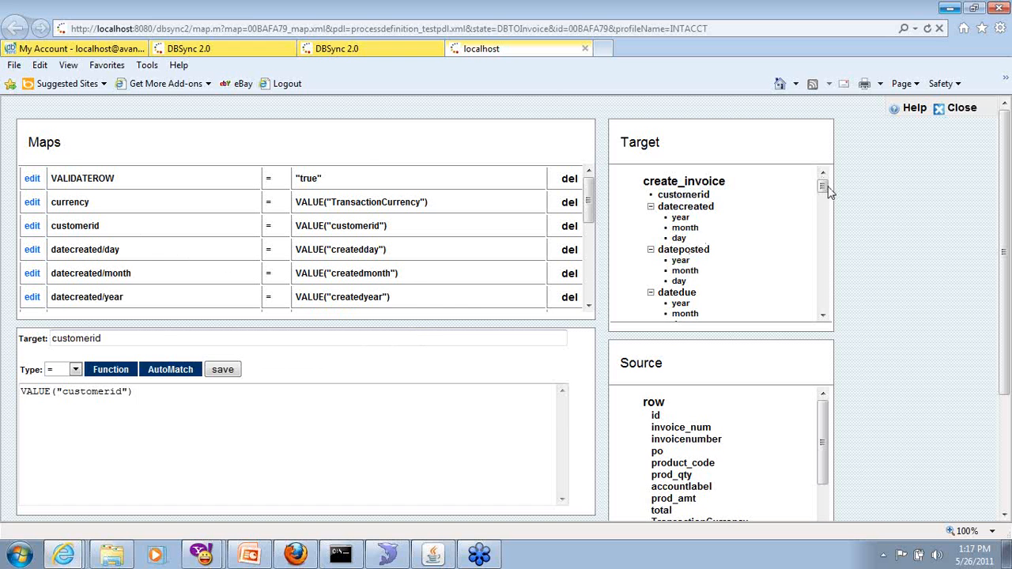
scroll(down, 3)
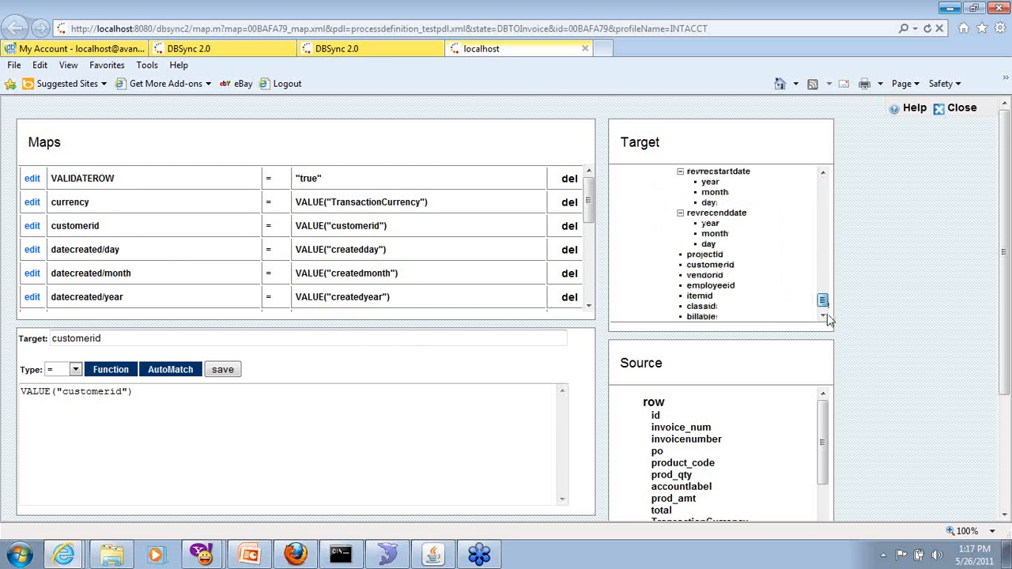
scroll(down, 3)
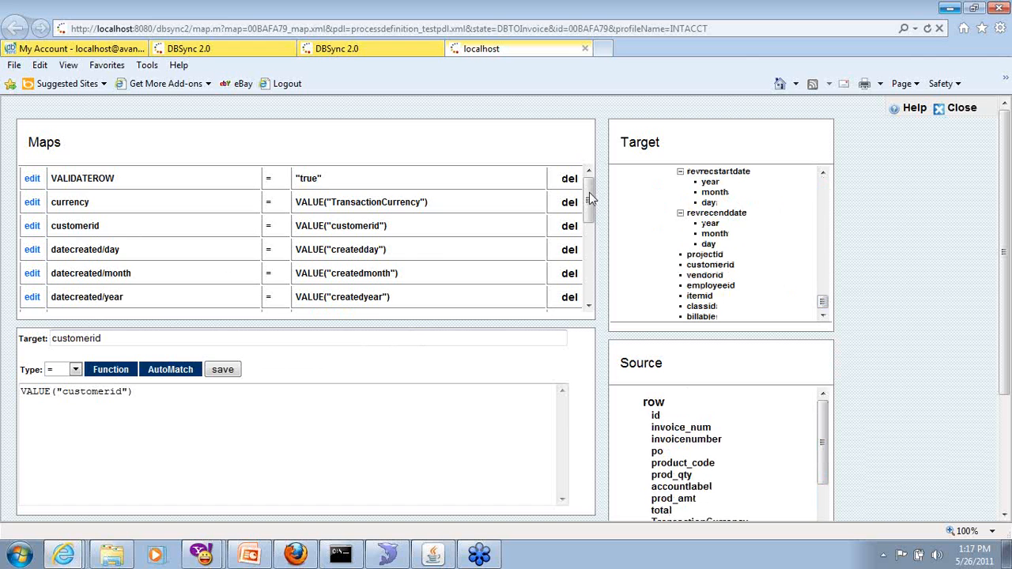
scroll(down, 3)
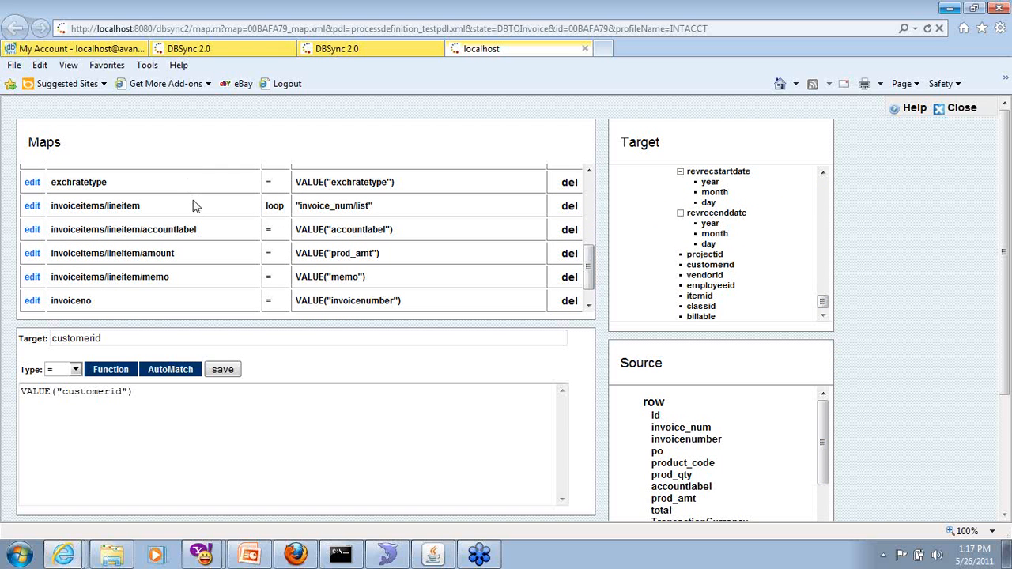
click(31, 206)
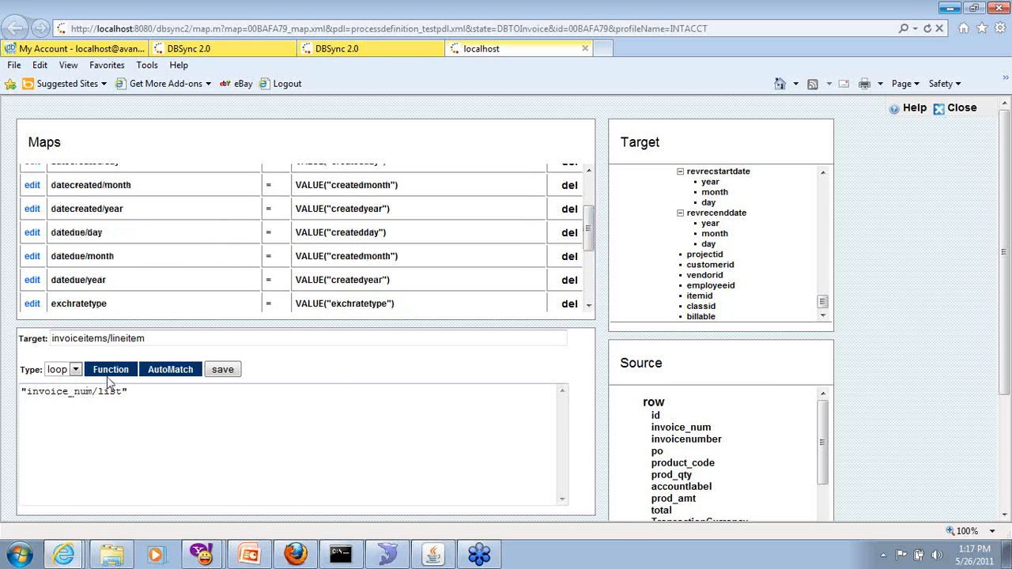
click(110, 369)
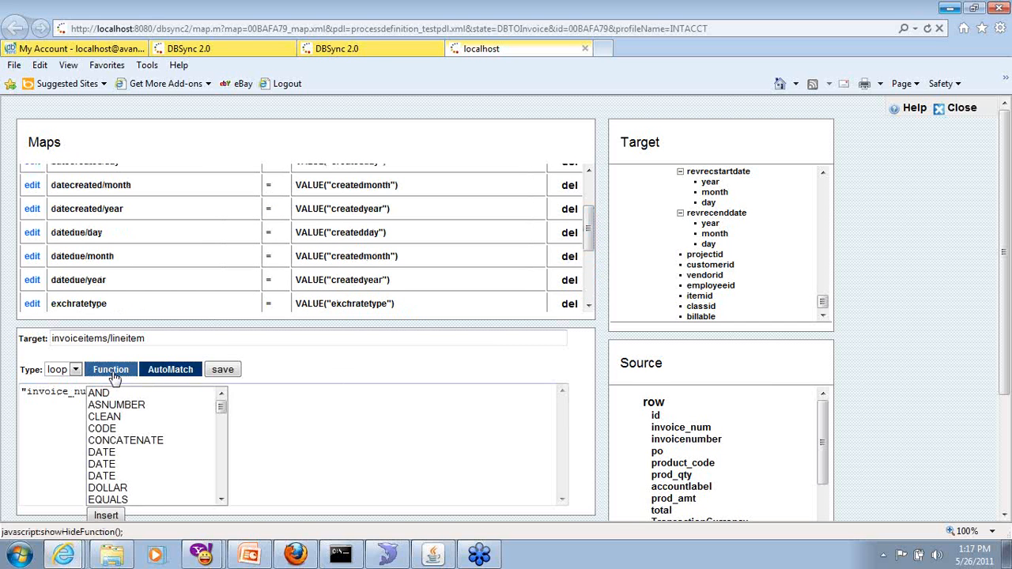
click(222, 420)
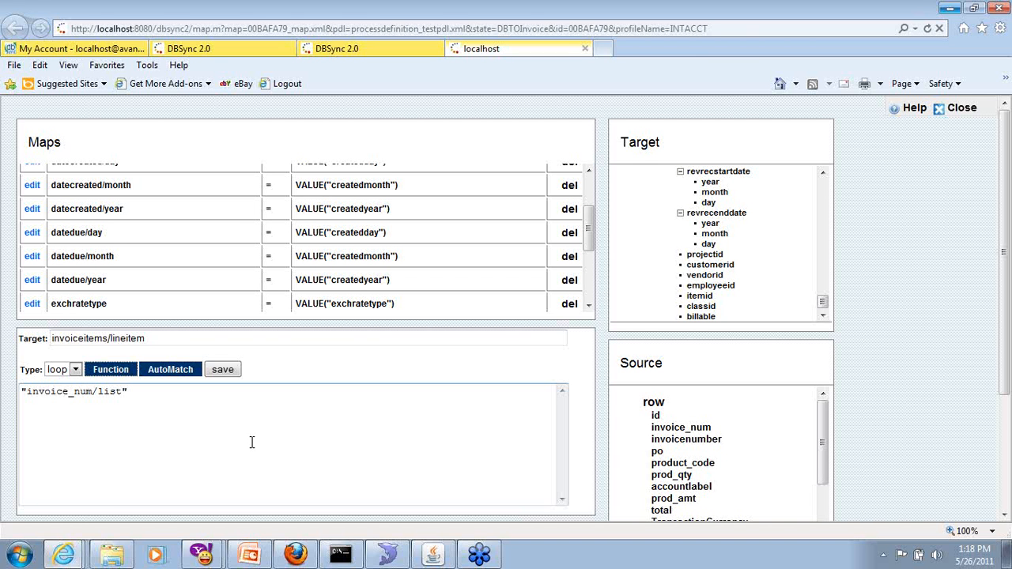
mouse_move(188, 49)
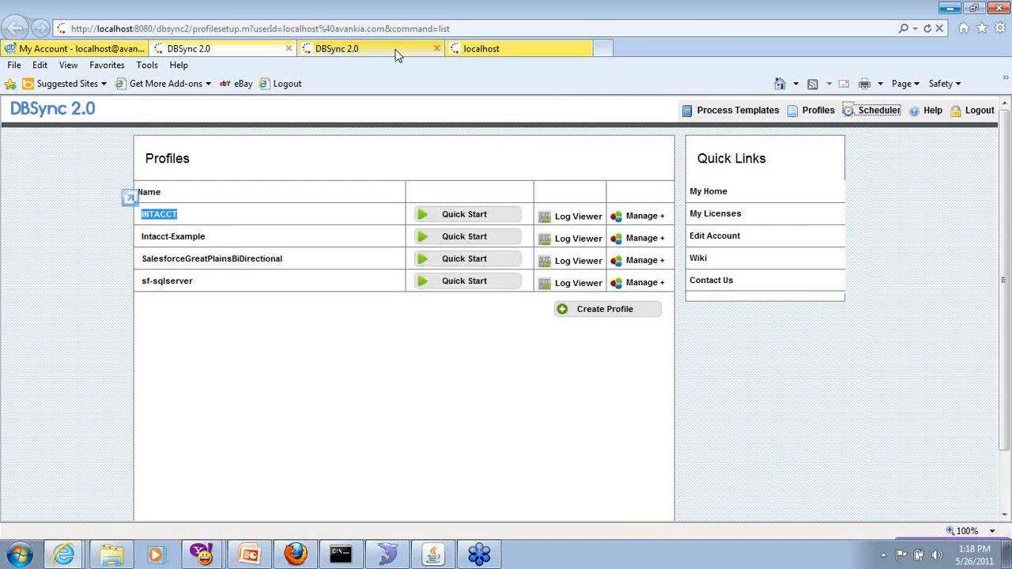
Save and close DBTOInvoice, then open the IntacctInvoiceToDB data flow.
click(158, 214)
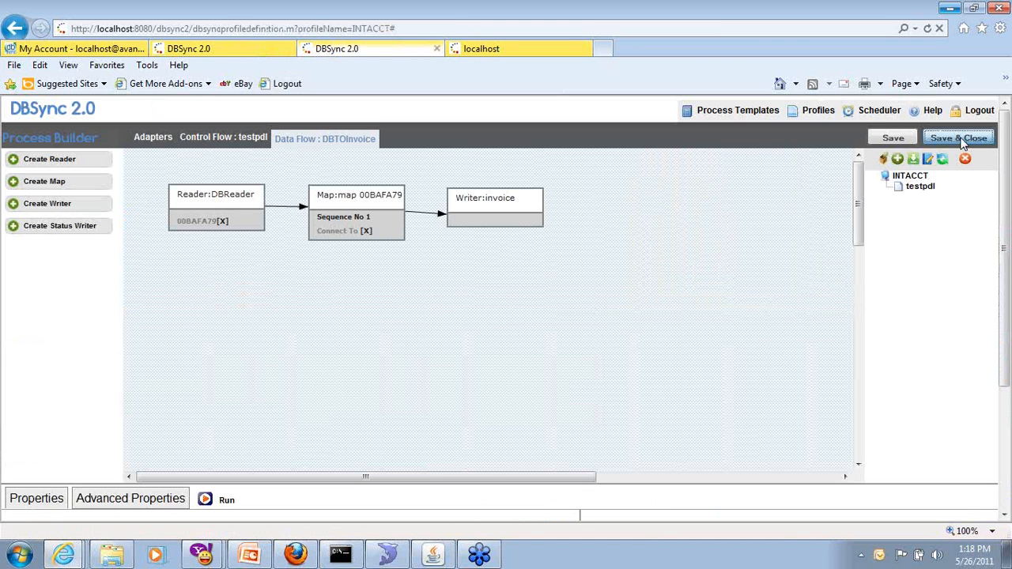
click(958, 137)
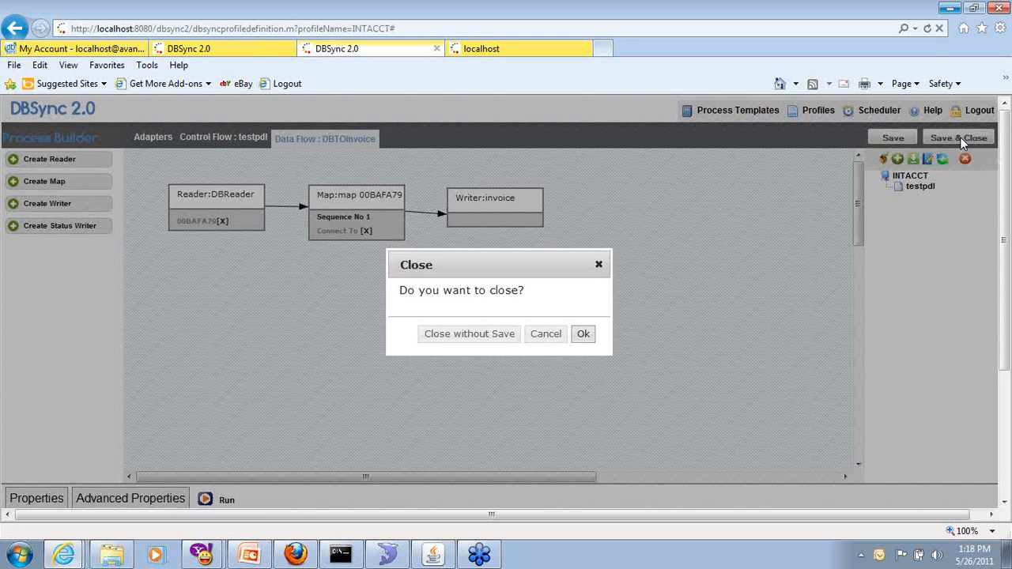
click(468, 333)
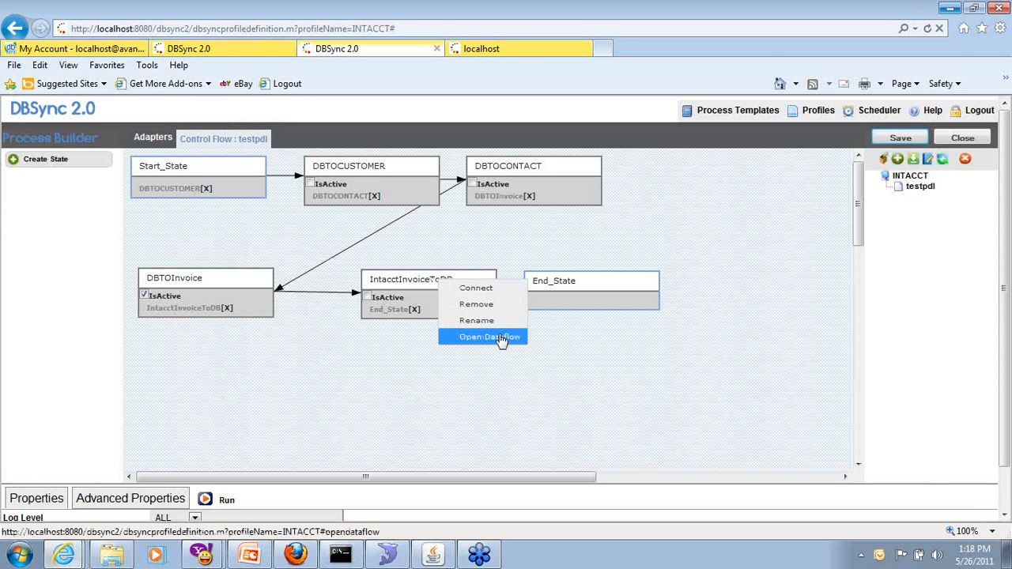
click(490, 336)
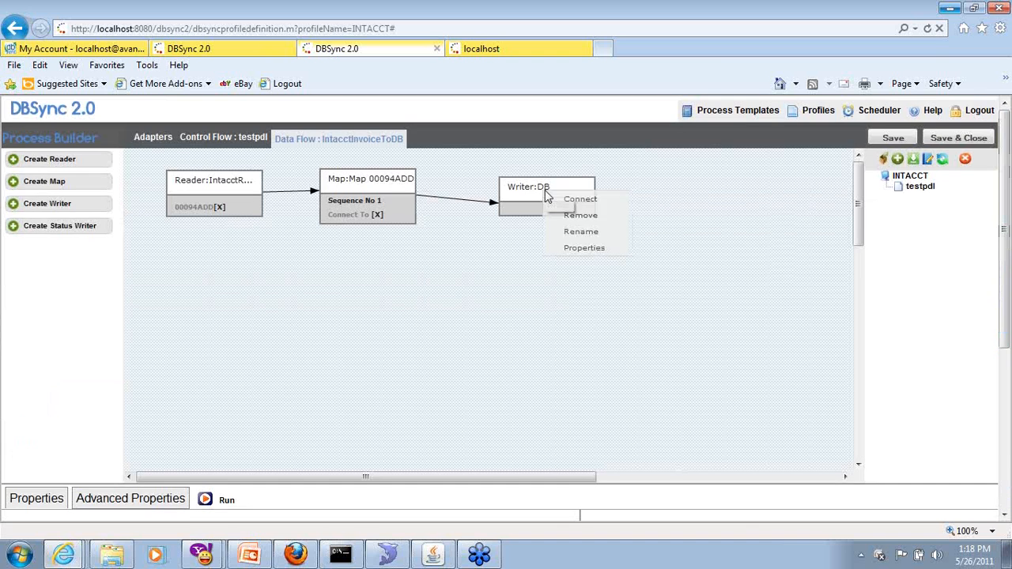
Check Writer:DB upserts to intacctinvoice_dl by invoice_num, then edit the map file.
click(584, 247)
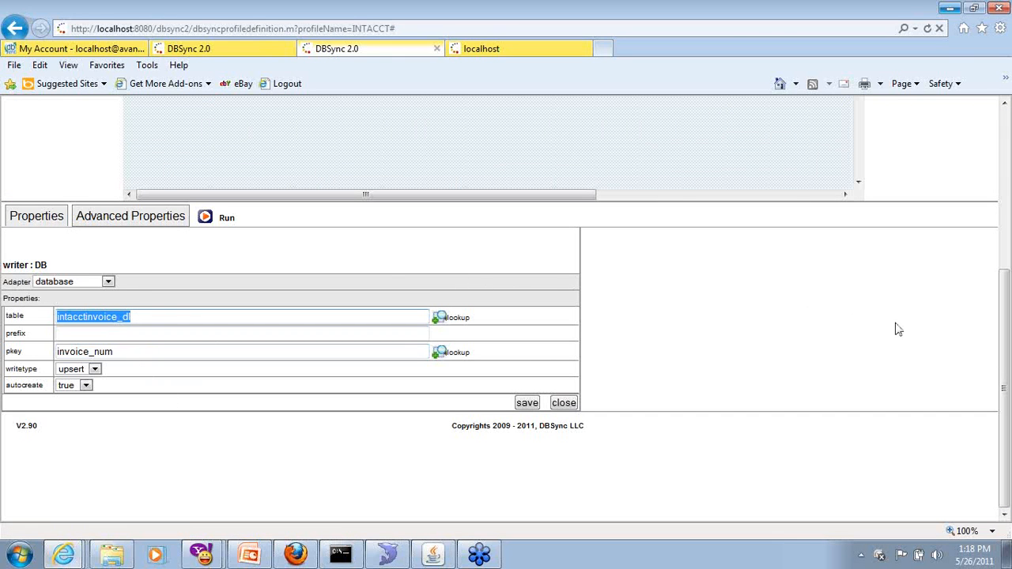
scroll(down, 3)
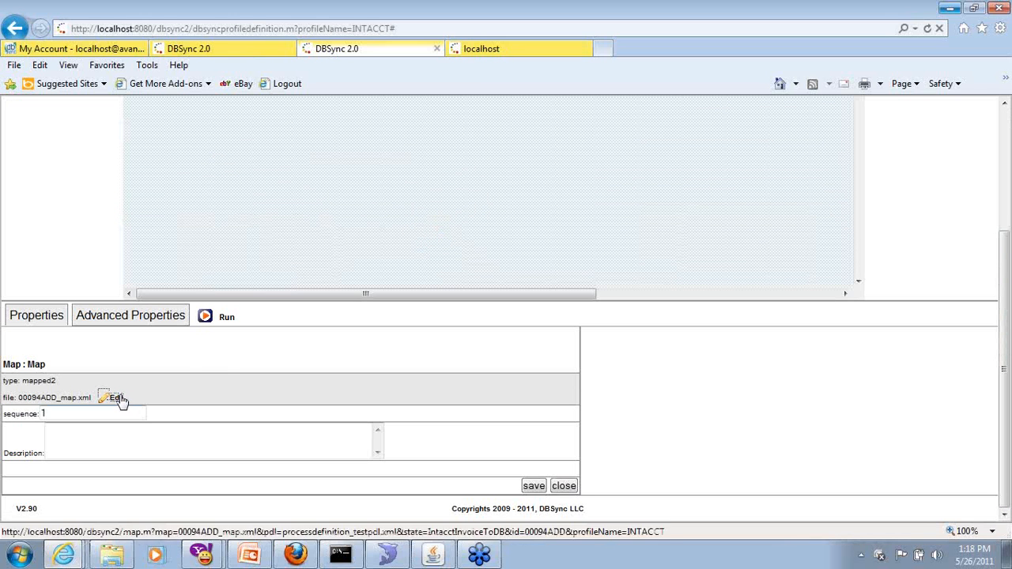
click(517, 48)
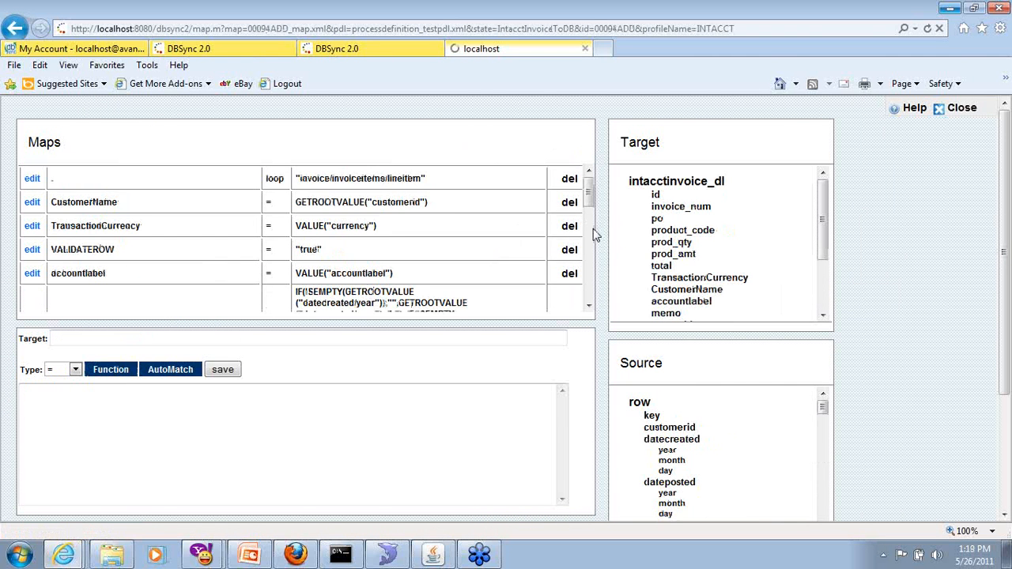
Scroll through the intacctinvoice_dl mappings down to the createddate formula.
scroll(down, 3)
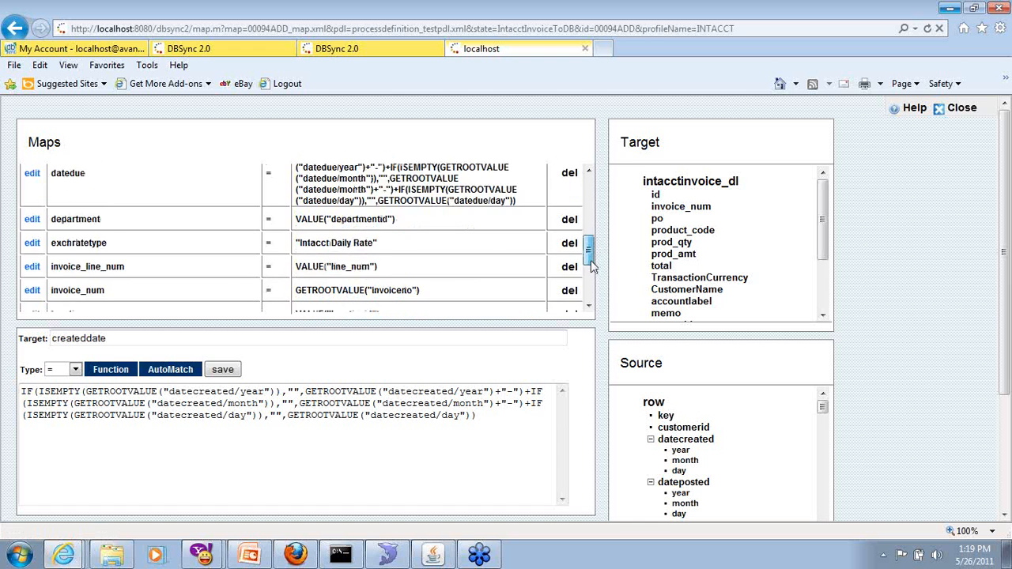
scroll(down, 3)
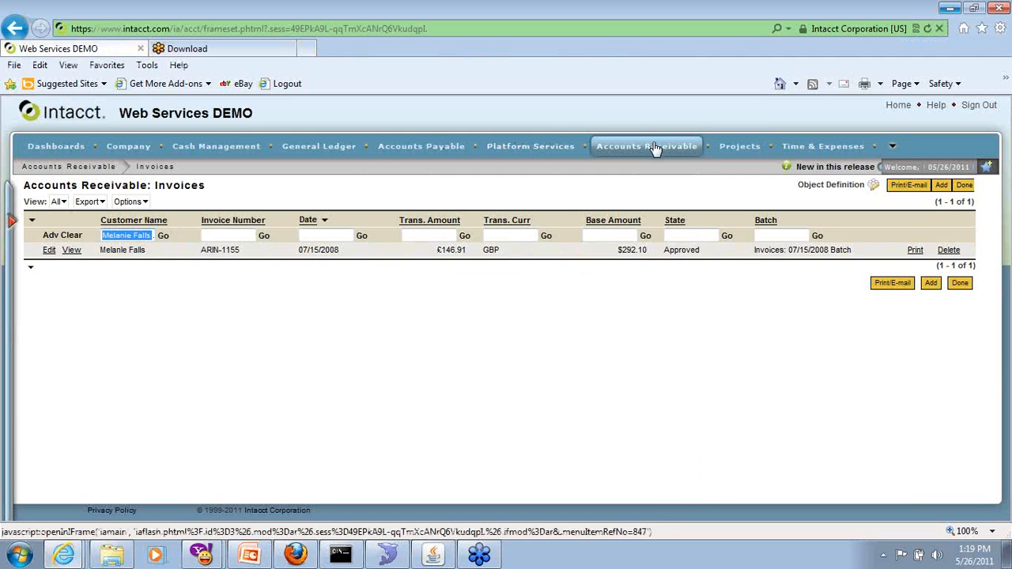
Log back in to the Intacct demo company with Company ID, User ID and password.
click(647, 146)
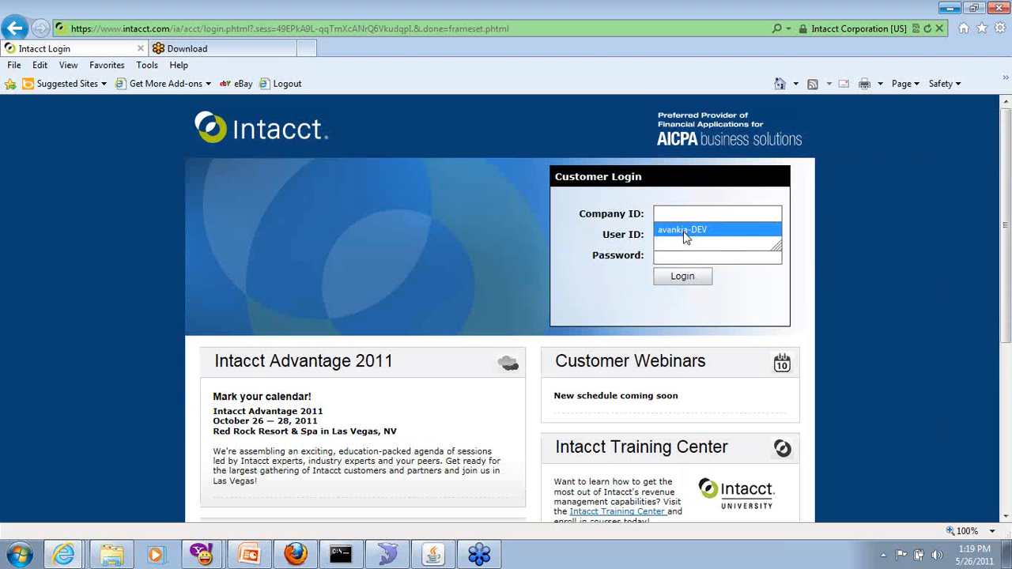
text(admin)
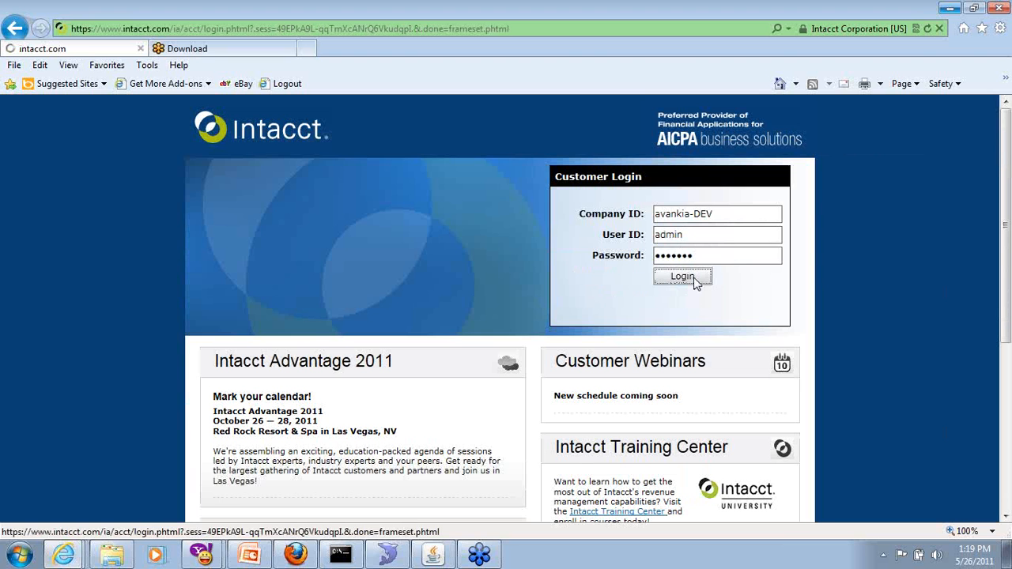
click(681, 277)
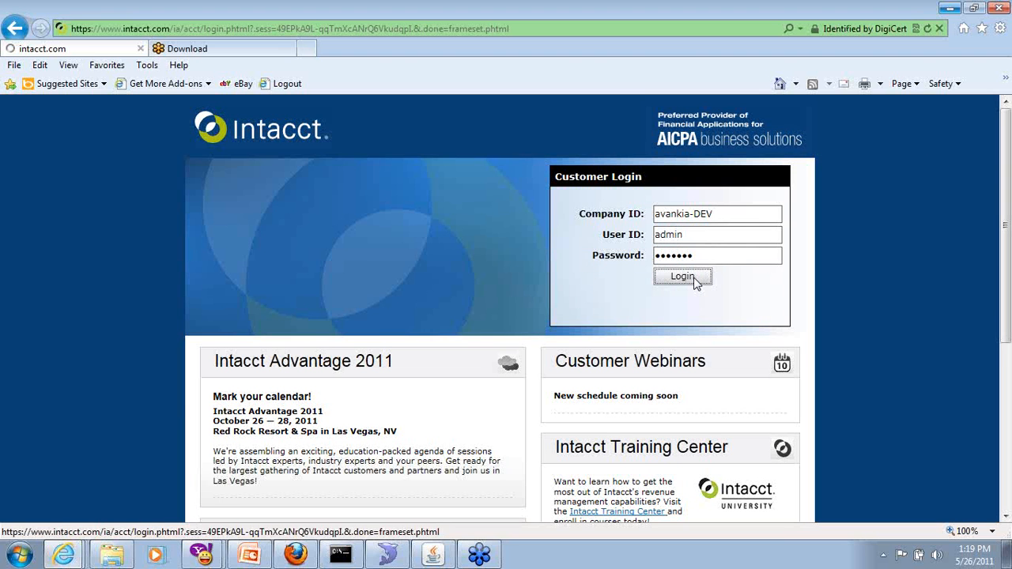
click(681, 277)
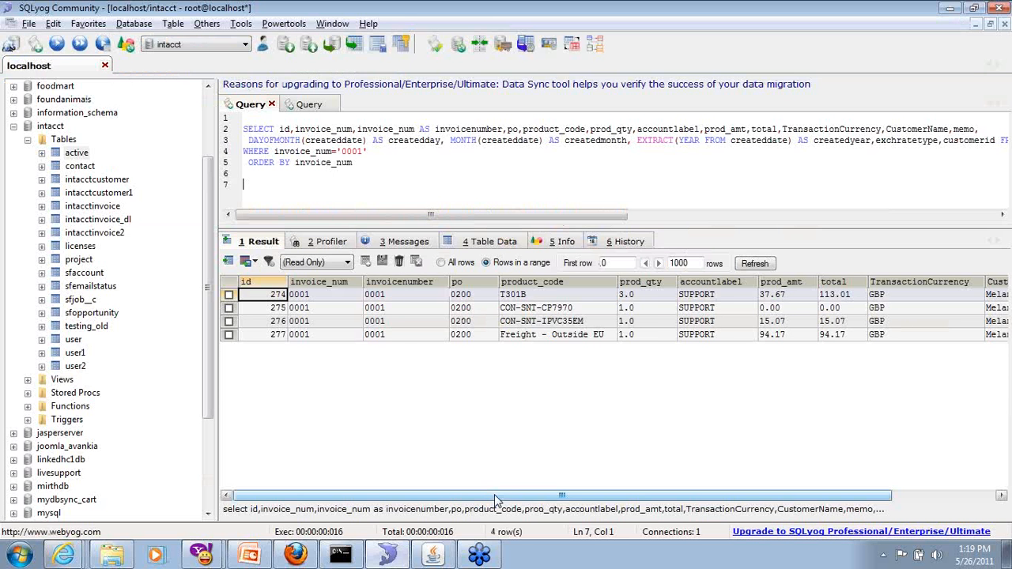
Scroll right through invoice 0001's four line items in SQLyog's result grid.
scroll(right, 3)
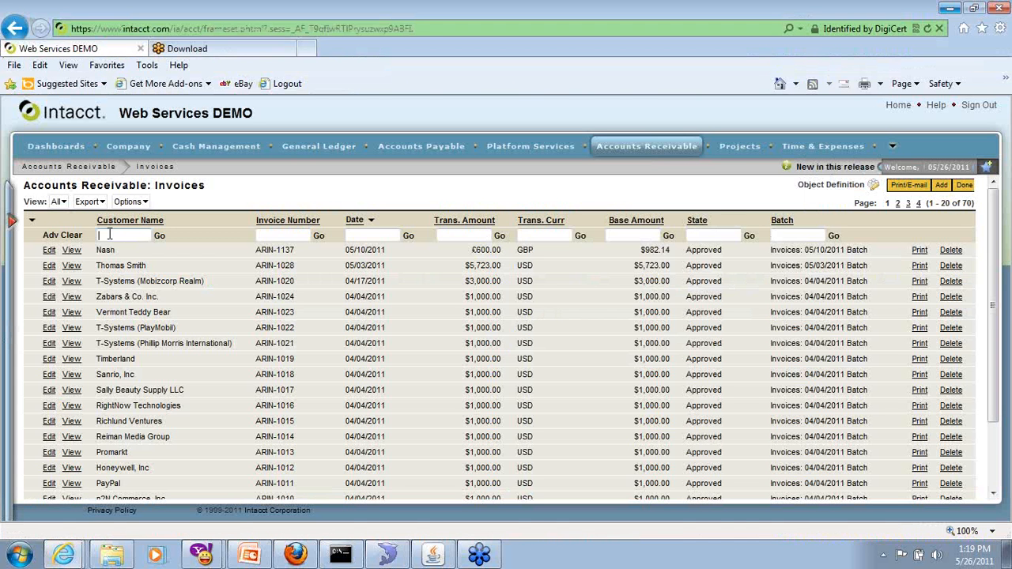
text(Melanie Falls)
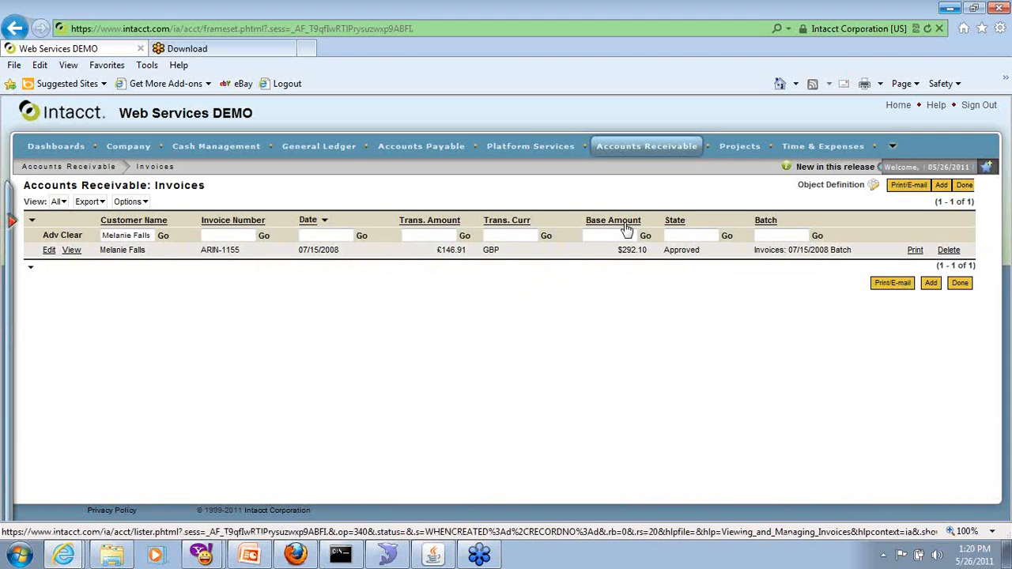
click(948, 249)
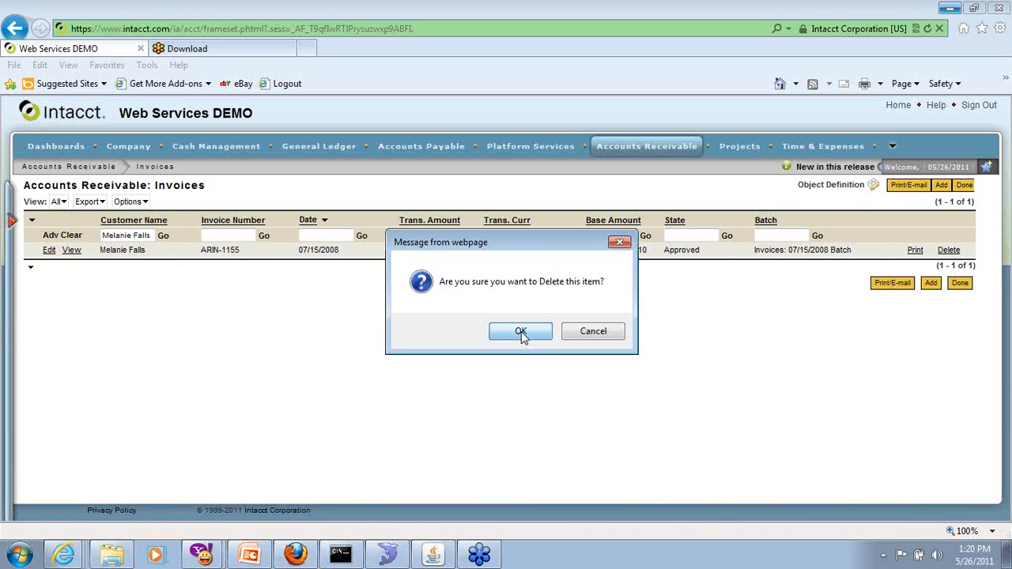
click(521, 331)
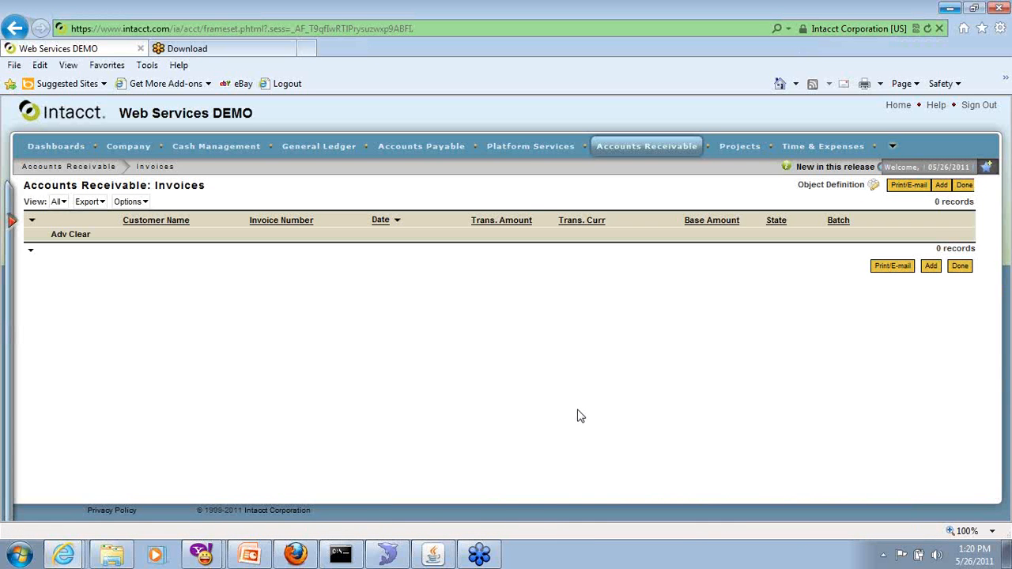
click(64, 553)
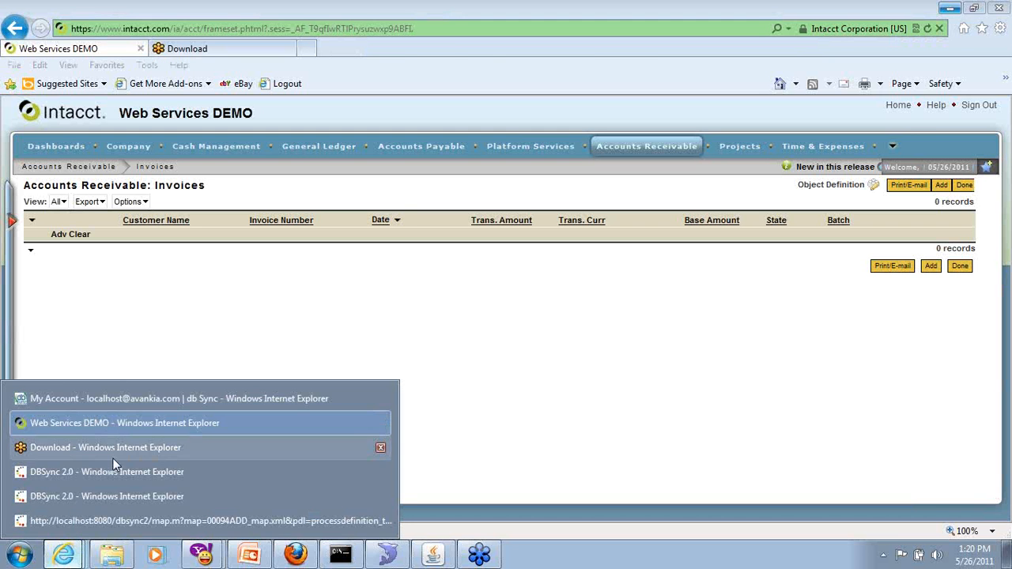
Run the INTACCT testpdl profile with DBTOInvoice active to send the invoice to Intacct.
click(107, 472)
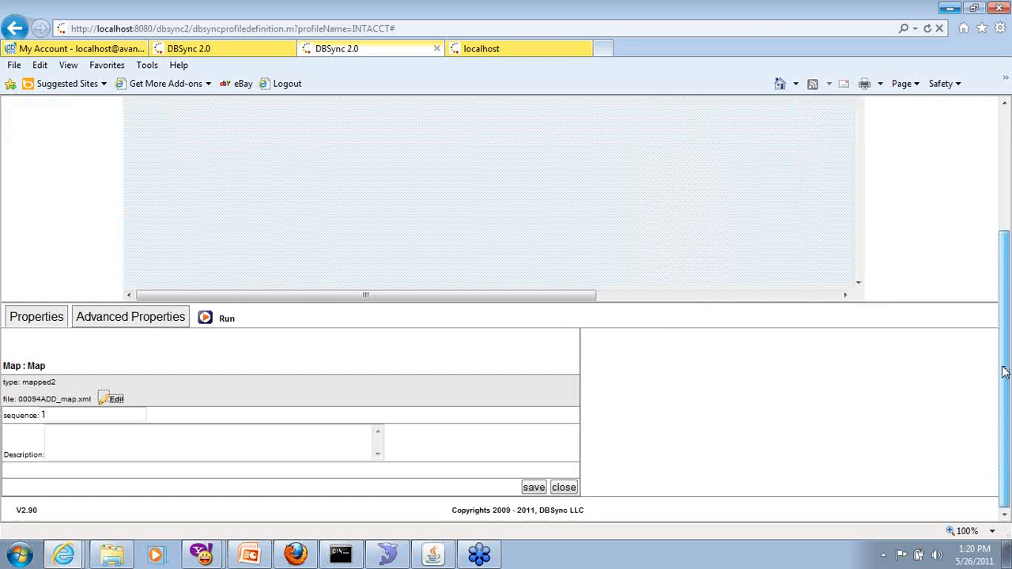
click(564, 487)
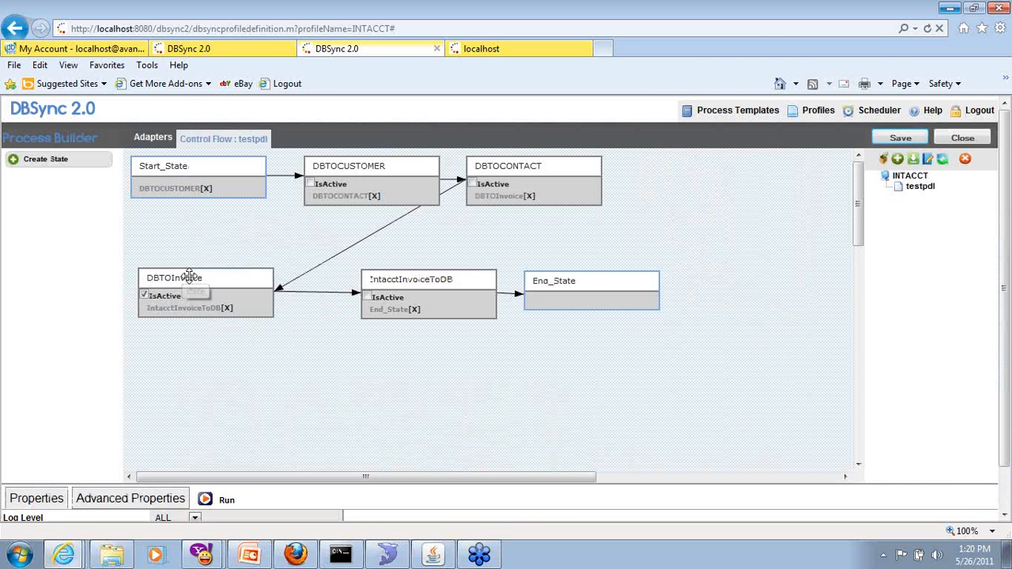
mouse_move(794, 208)
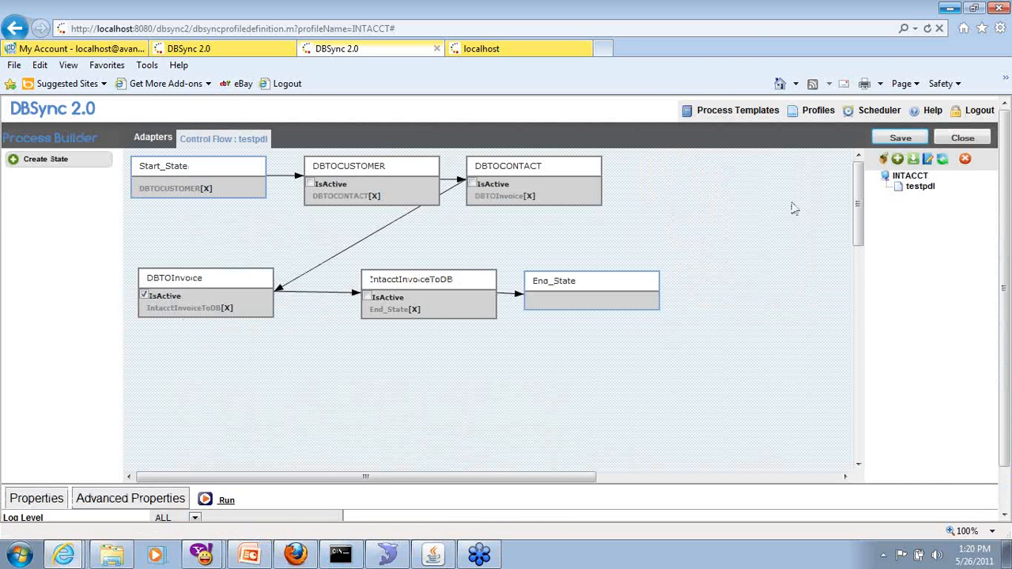
mouse_move(231, 451)
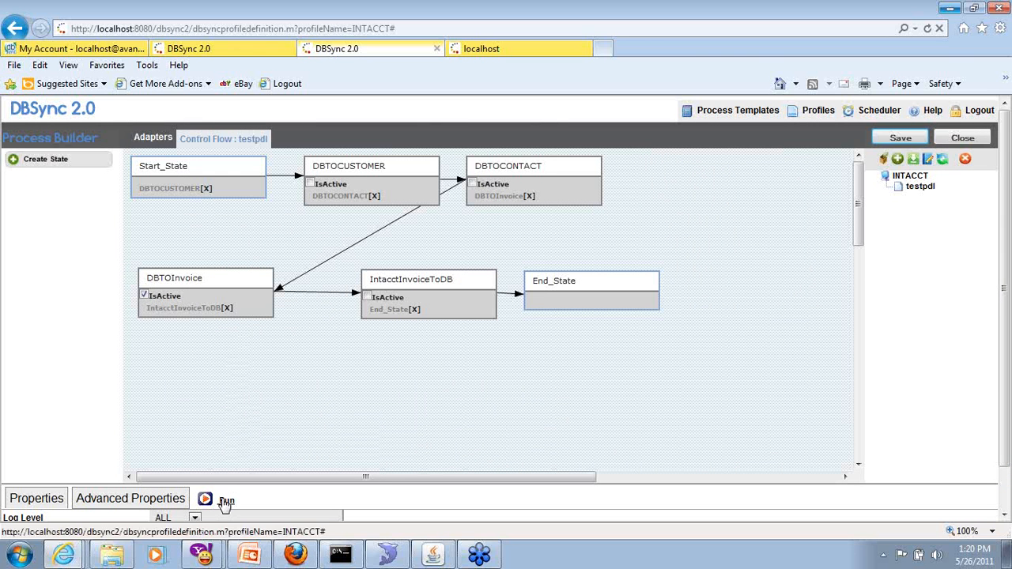
click(225, 499)
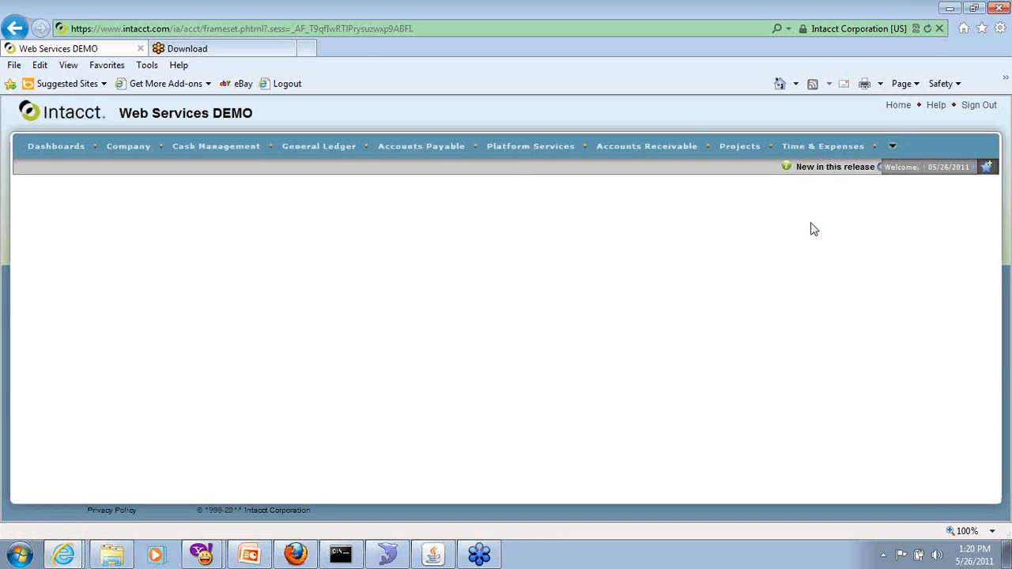
Open invoice ARIN-1156 and scroll to its four SUPPORT items totalling 146.91.
click(646, 145)
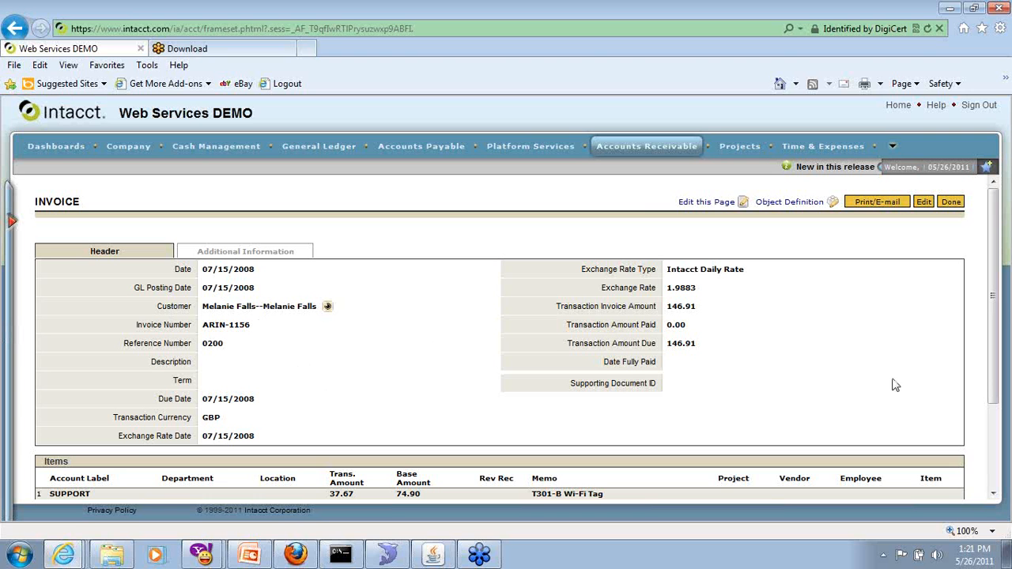
scroll(down, 3)
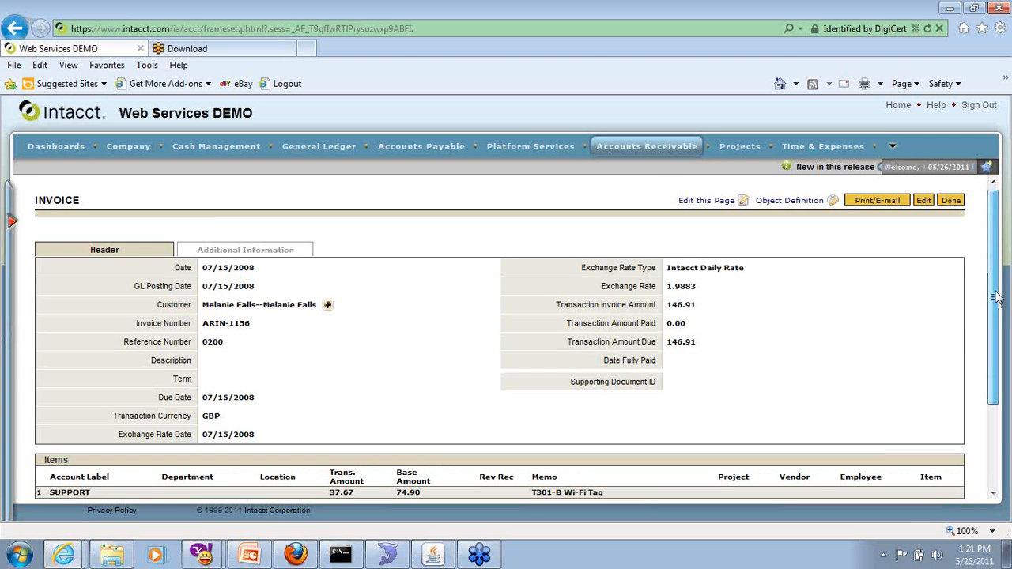
scroll(down, 3)
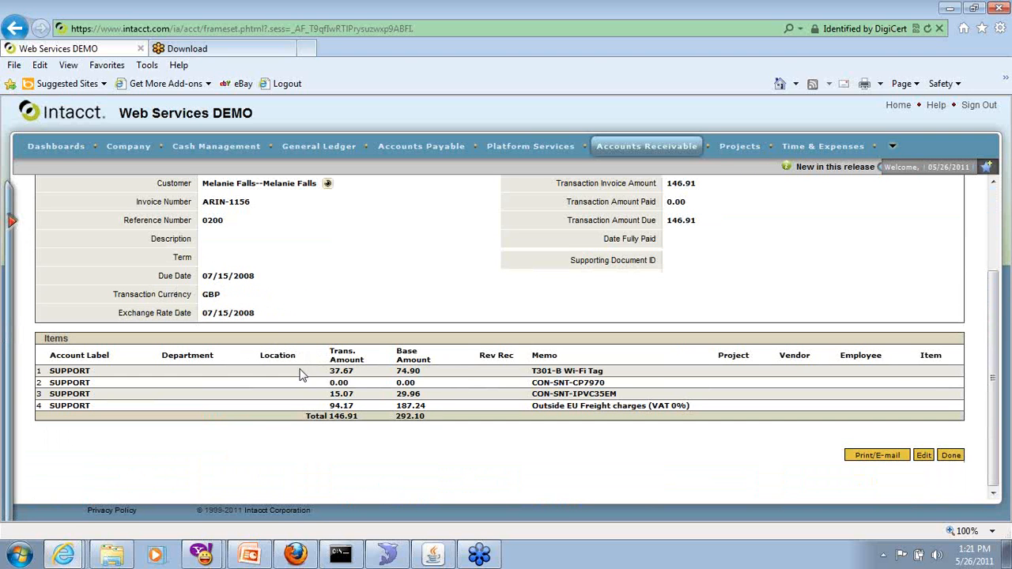
mouse_move(390, 386)
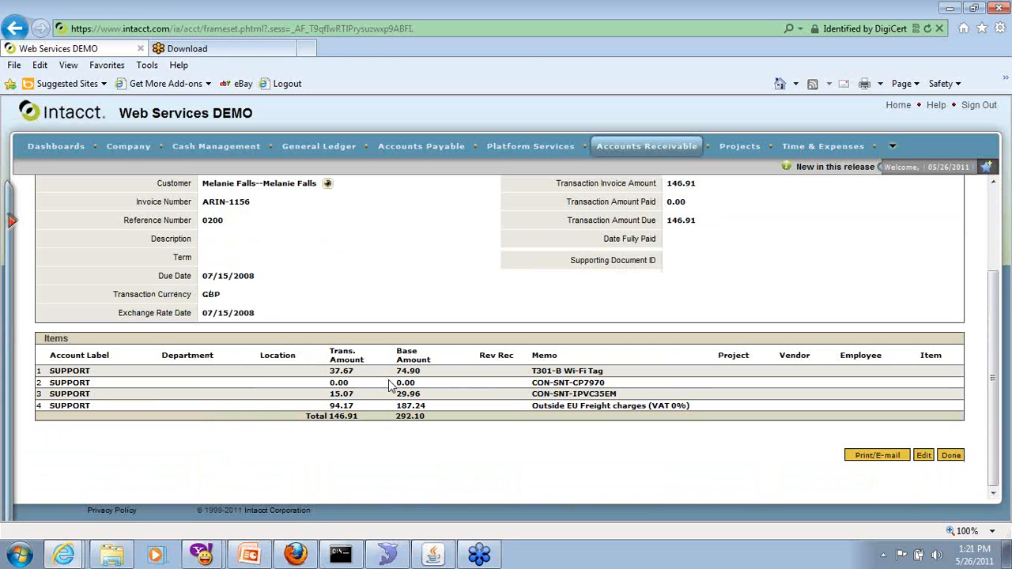
mouse_move(377, 385)
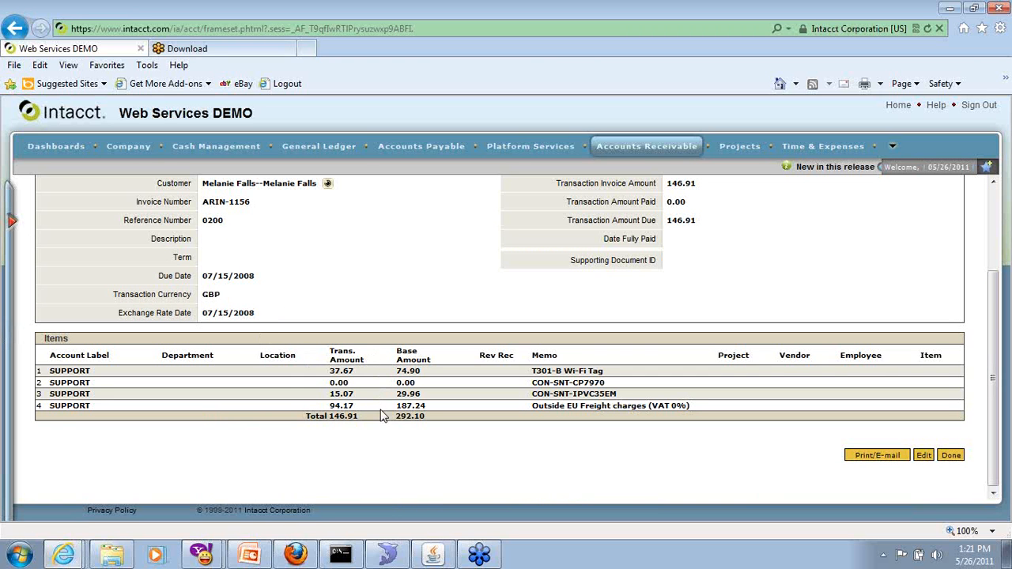
mouse_move(299, 485)
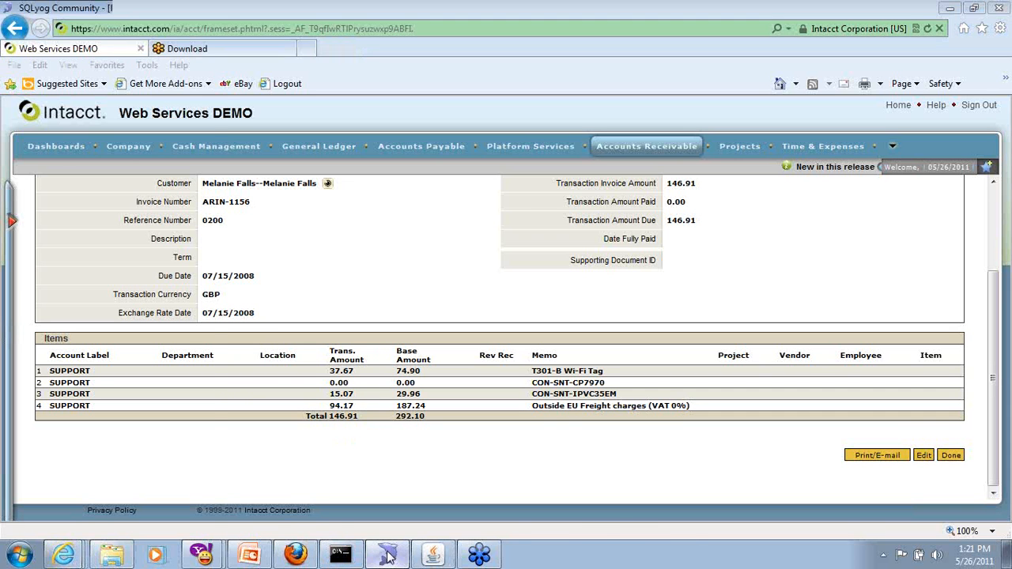
Run SELECT * FROM intacctinvoice_dl in SQLyog, confirming zero rows.
click(387, 553)
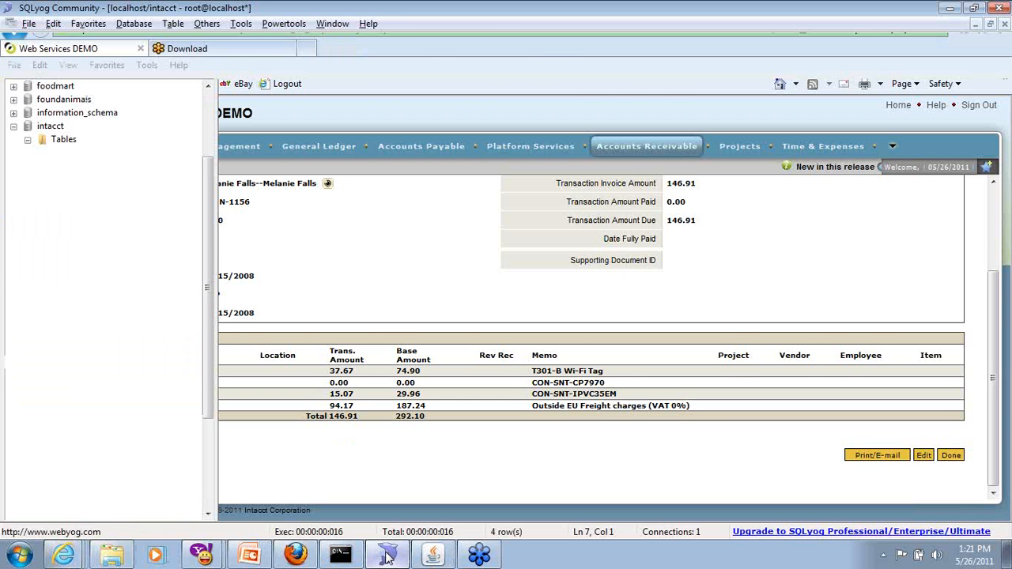
click(387, 553)
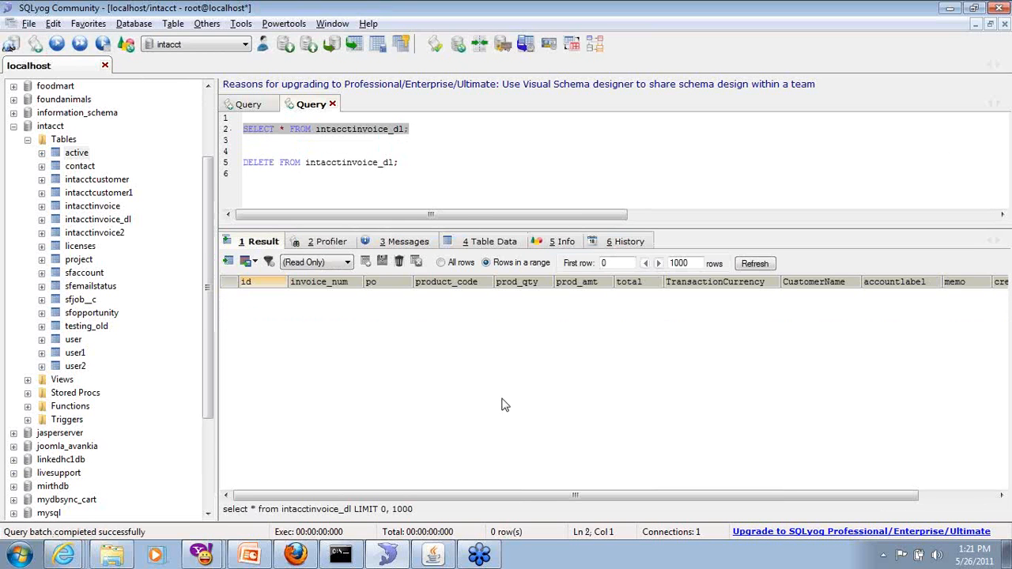
mouse_move(658, 393)
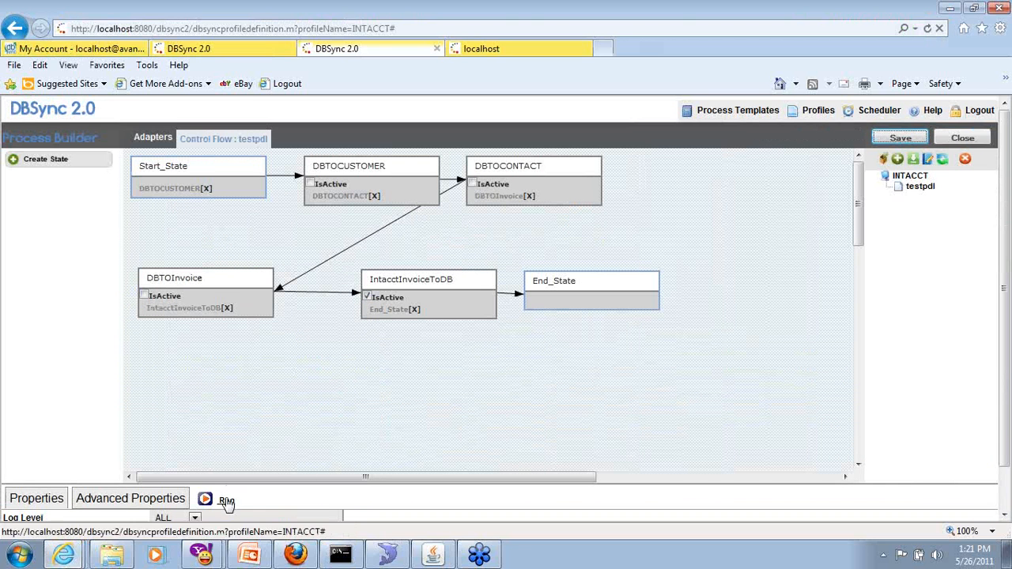
Run the profile with IntacctInvoiceToDB active, pulling four ARIN-1156 line rows into the database.
click(227, 499)
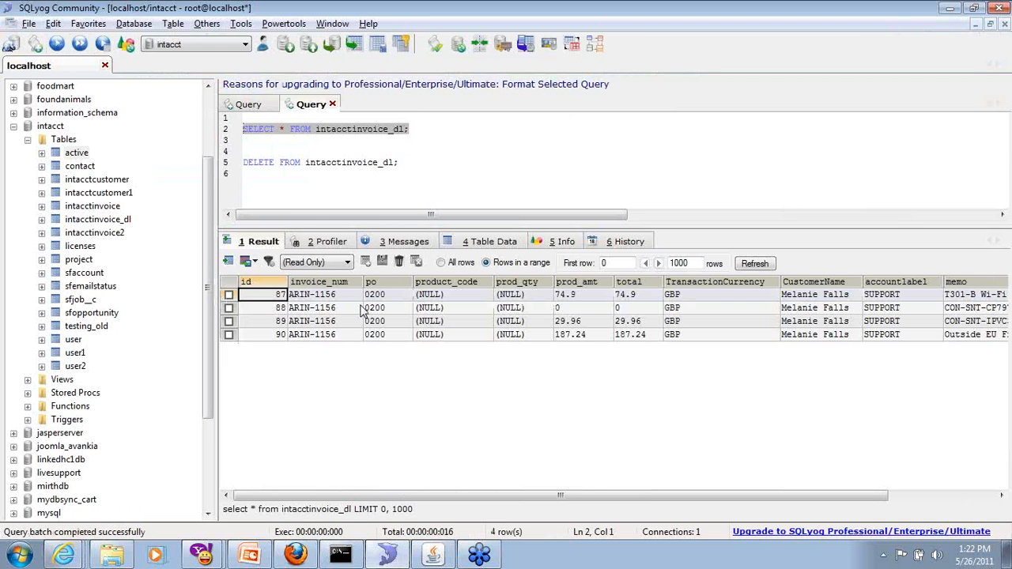
mouse_move(560, 356)
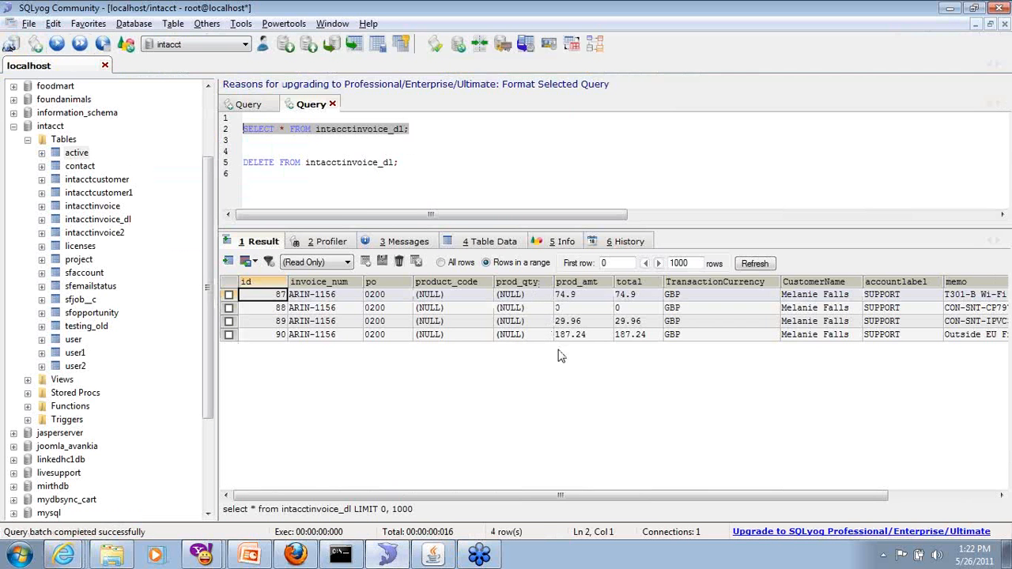